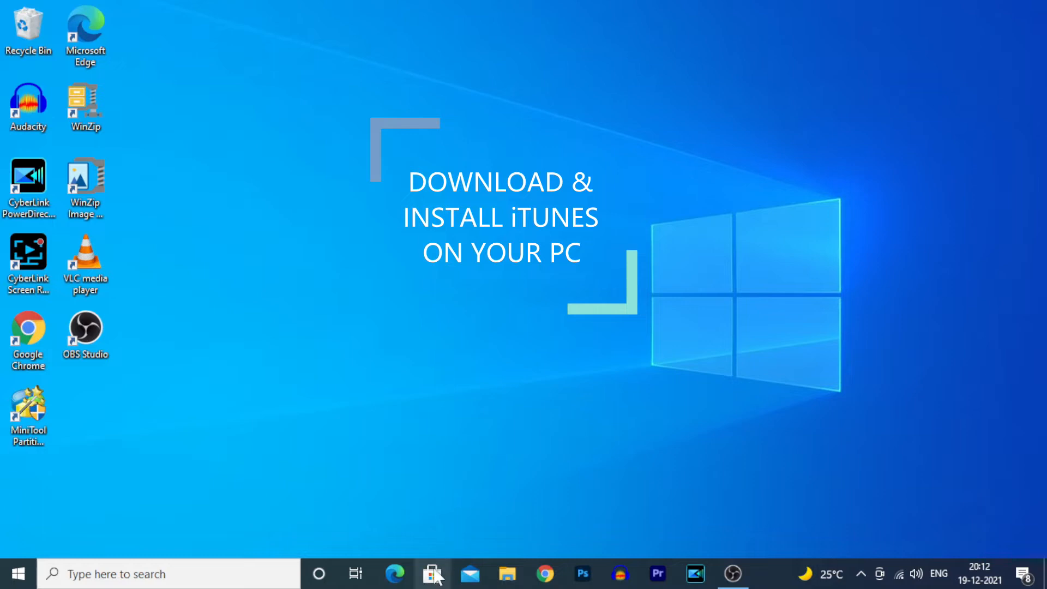
# Connect the PC to the HOME wireless network from the taskbar network list
pyautogui.click(896, 574)
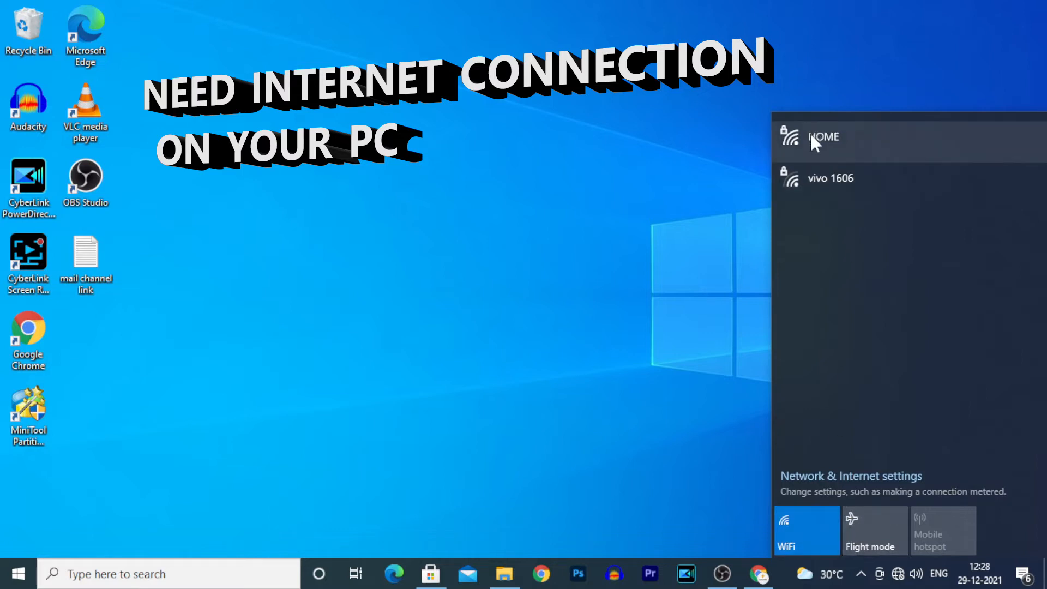
pyautogui.click(167, 574)
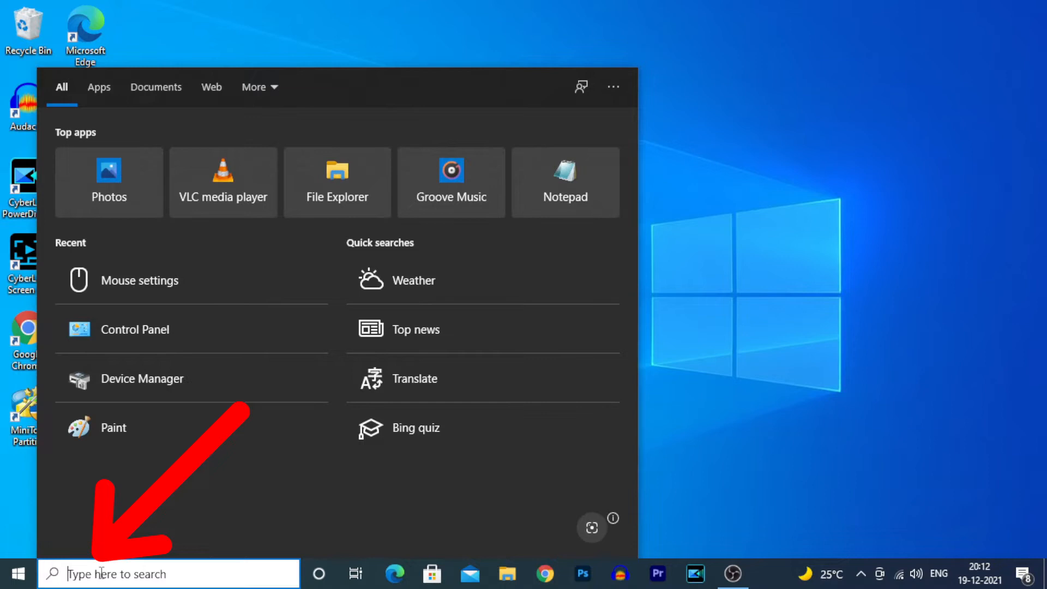
# Search Windows for 'microsoft Store' and launch the Microsoft Store app
pyautogui.write('microsoft Store')
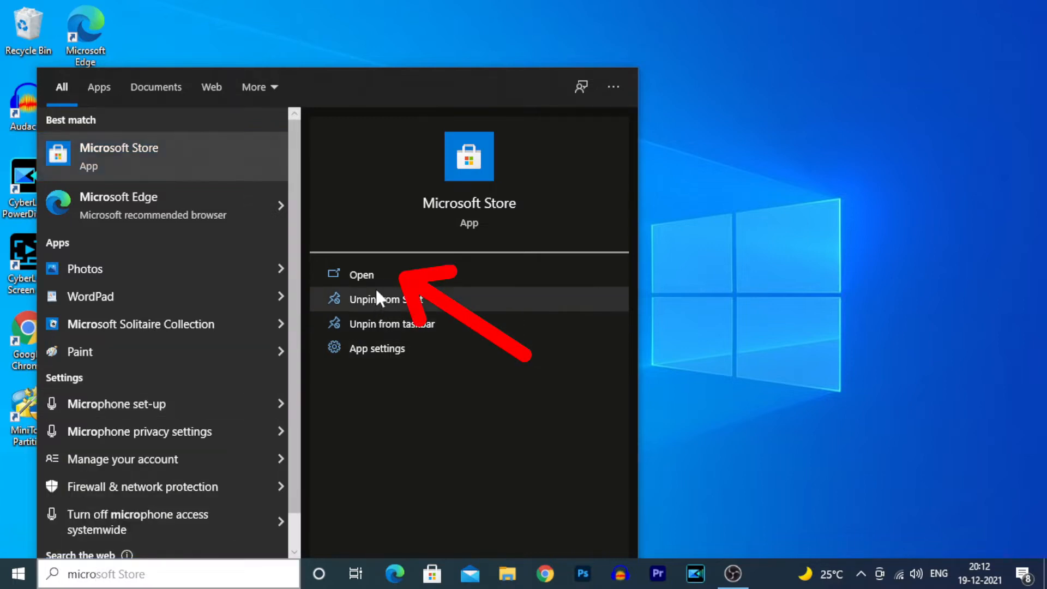
pyautogui.click(361, 273)
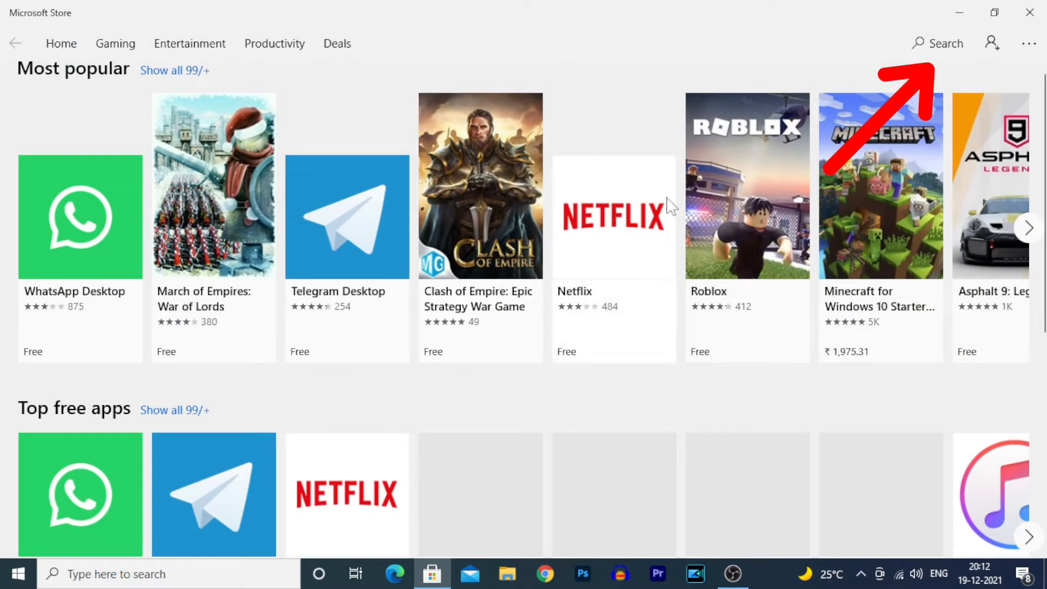
# Search the Store for 'itunes' and bring up the iTunes app page
pyautogui.click(943, 44)
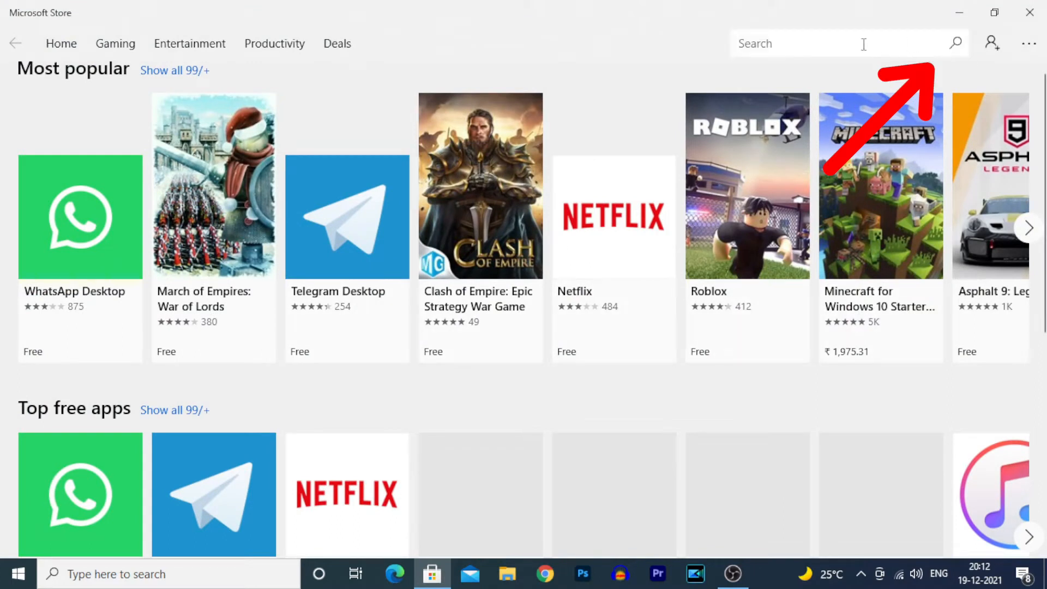
pyautogui.write('i')
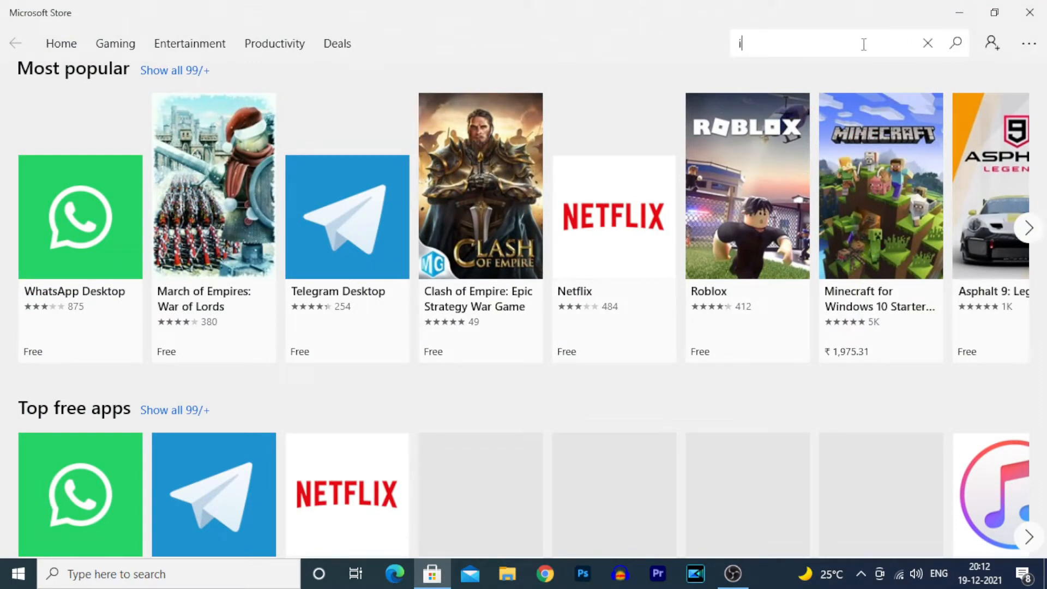
pyautogui.write('tunes')
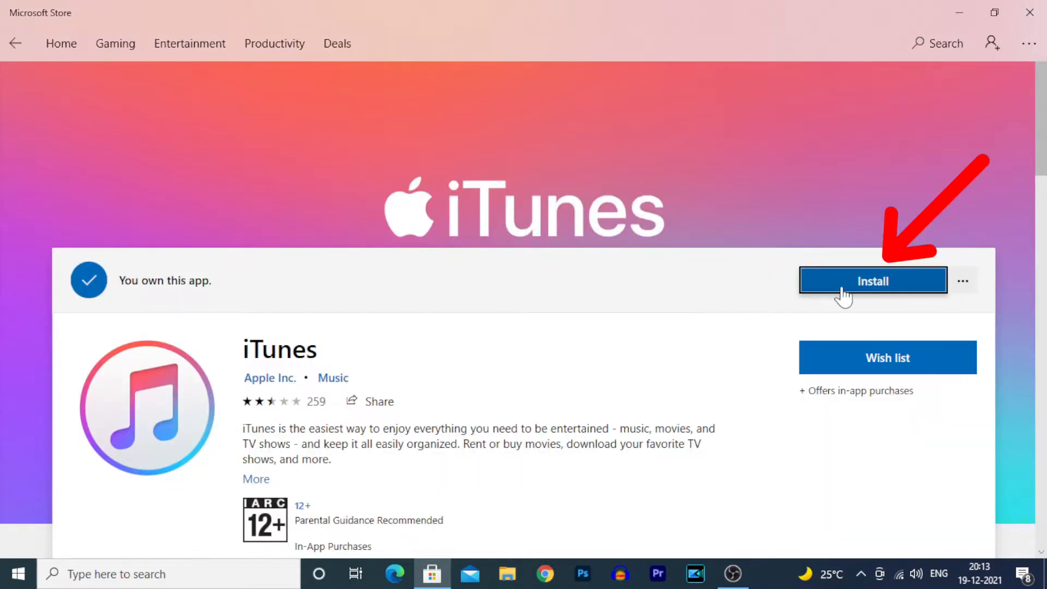
# Install iTunes, dismissing the Microsoft account sign-in prompt
pyautogui.click(872, 280)
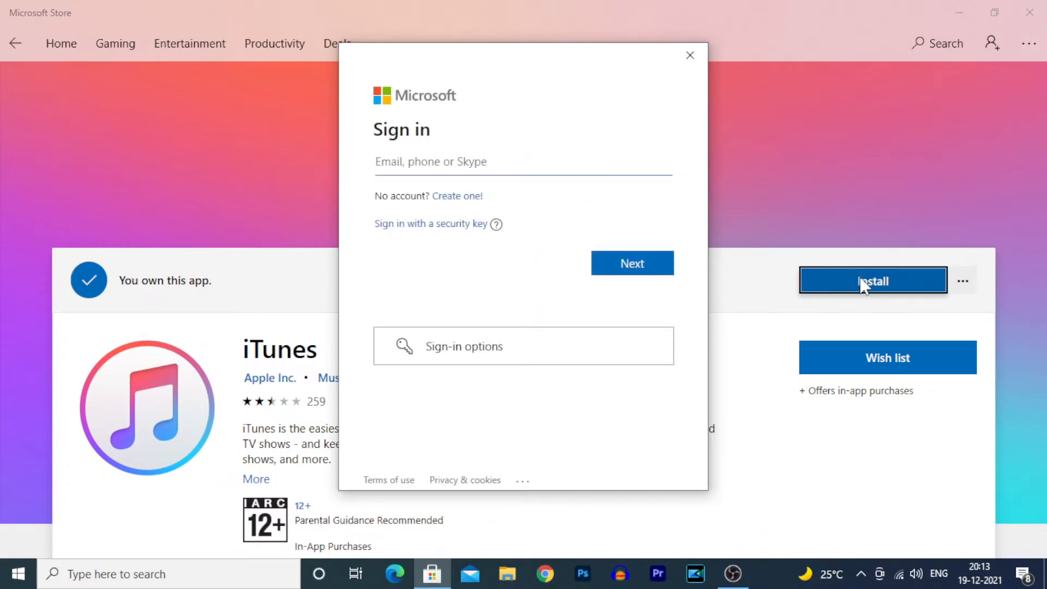
pyautogui.moveTo(689, 55)
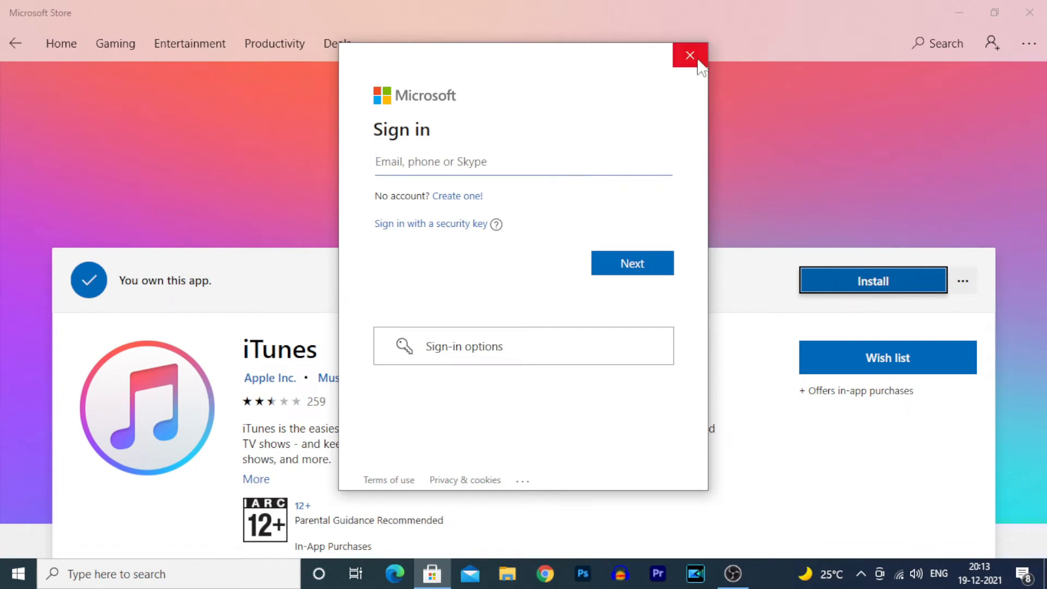
pyautogui.click(689, 55)
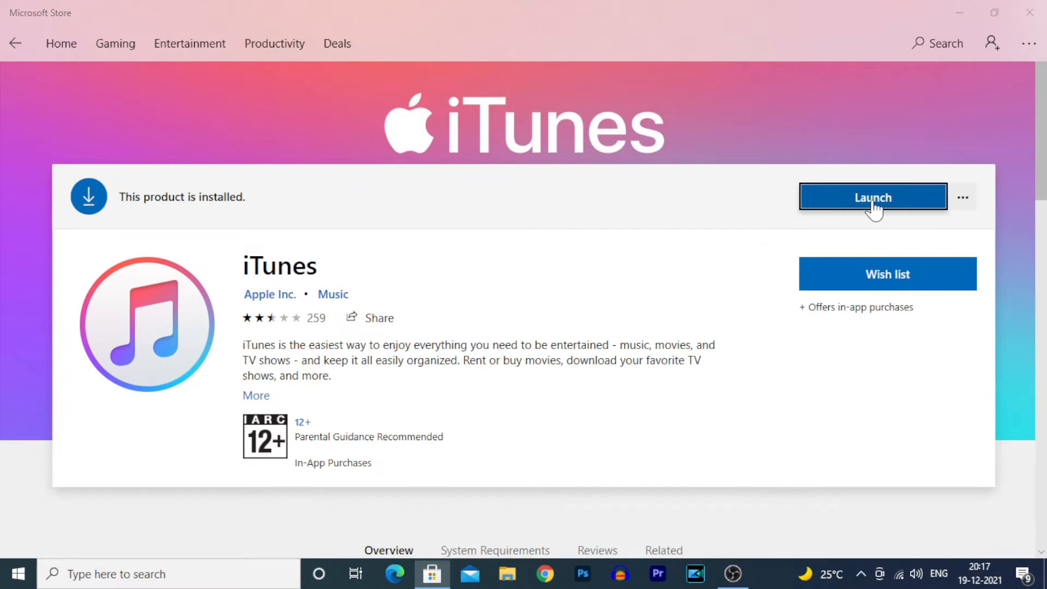
# Launch the installed iTunes and accept its software licence agreement
pyautogui.click(872, 197)
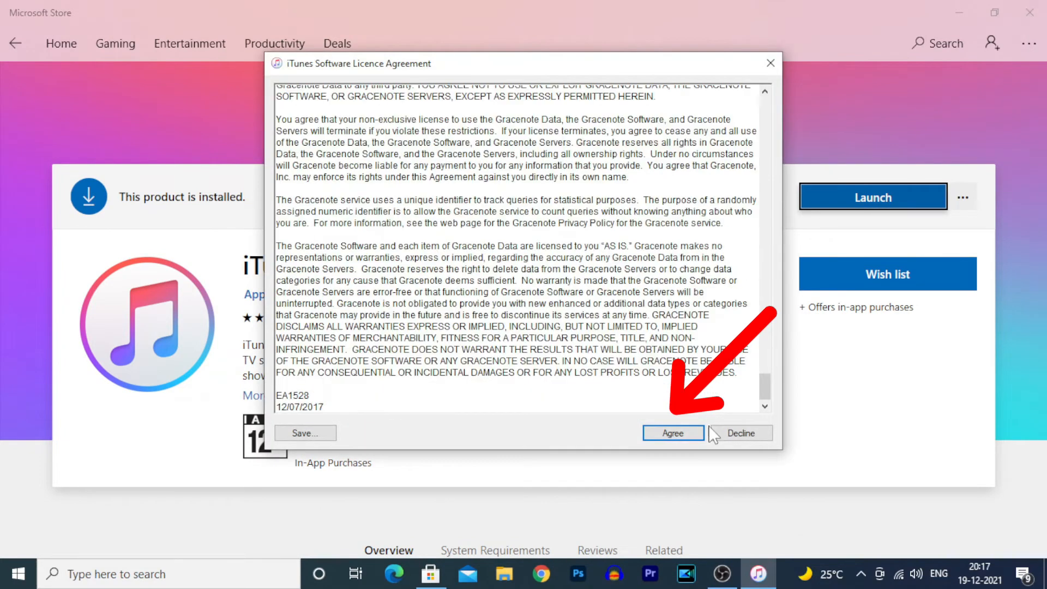
pyautogui.click(672, 433)
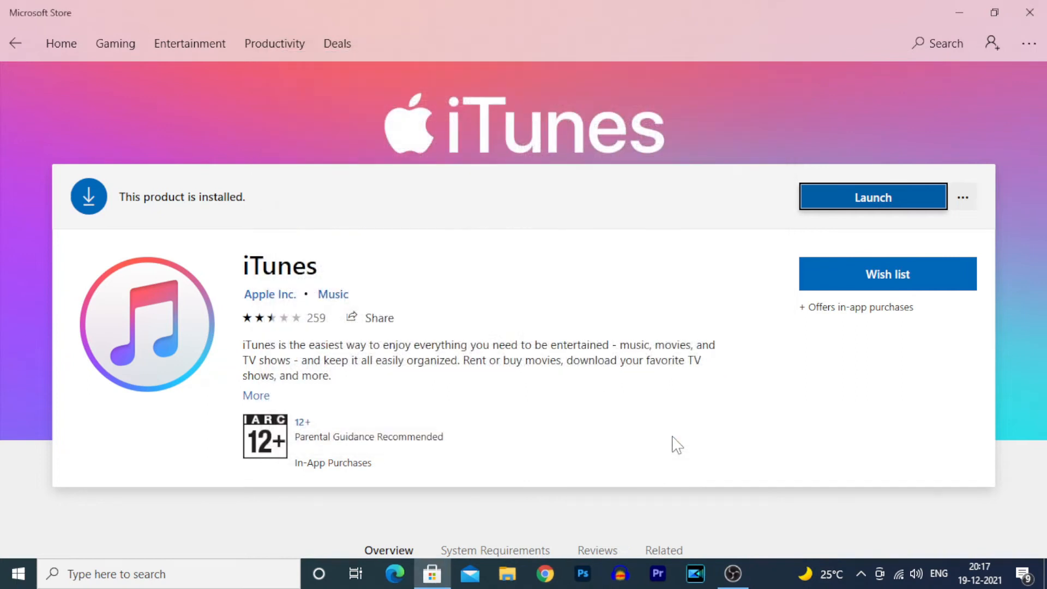
pyautogui.click(873, 198)
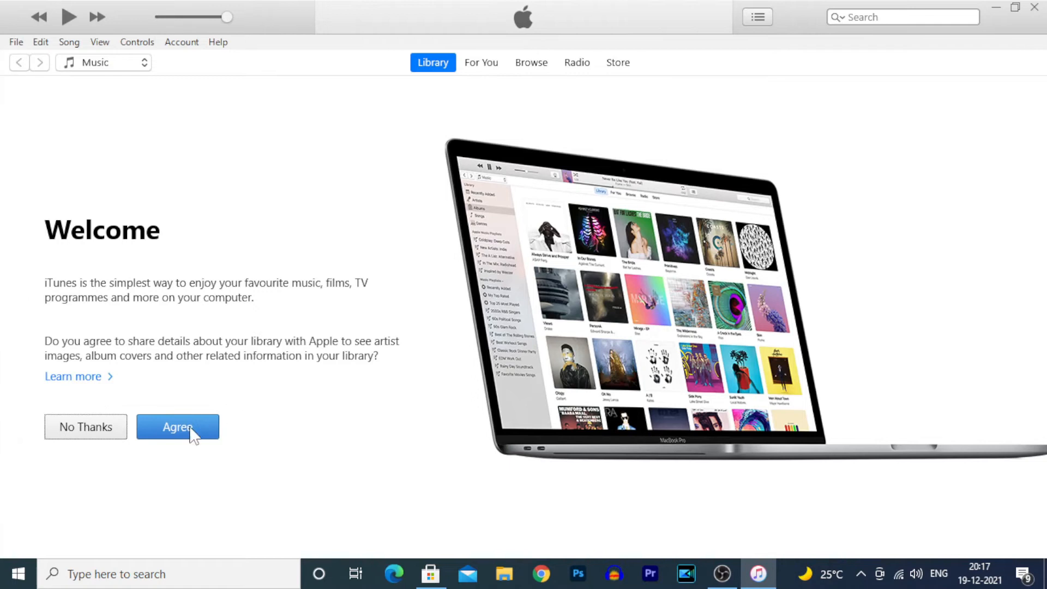
# Agree to share library details with Apple and start iTunes Store sign-in from Account
pyautogui.click(178, 427)
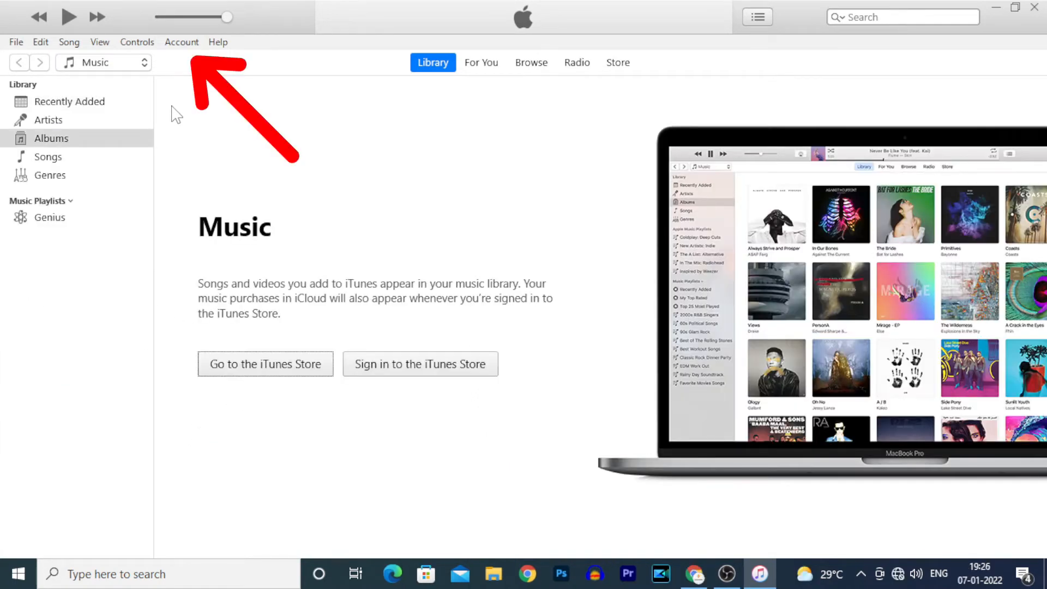
pyautogui.click(181, 41)
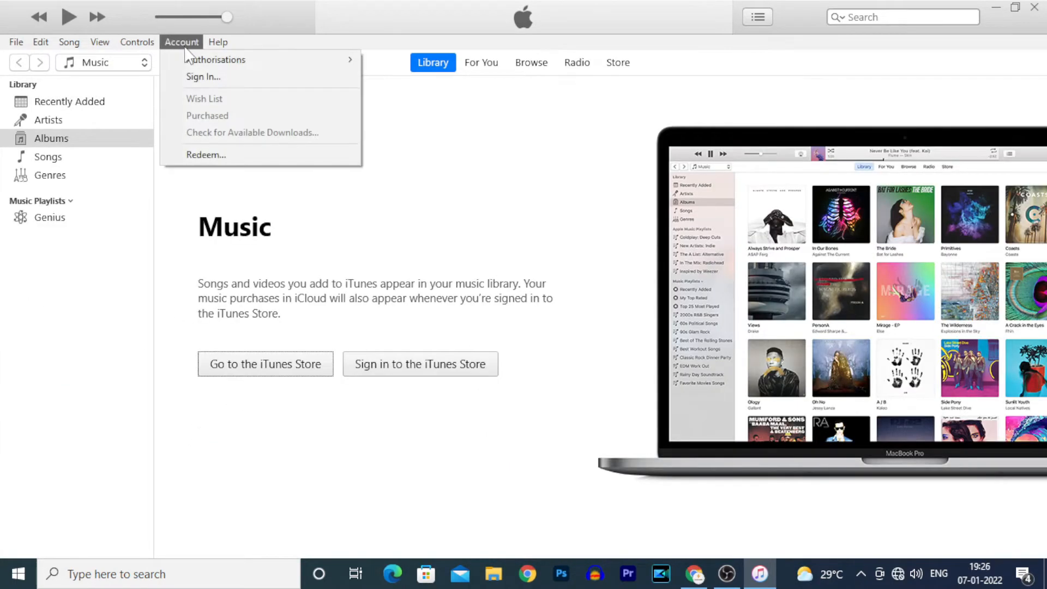
pyautogui.moveTo(204, 77)
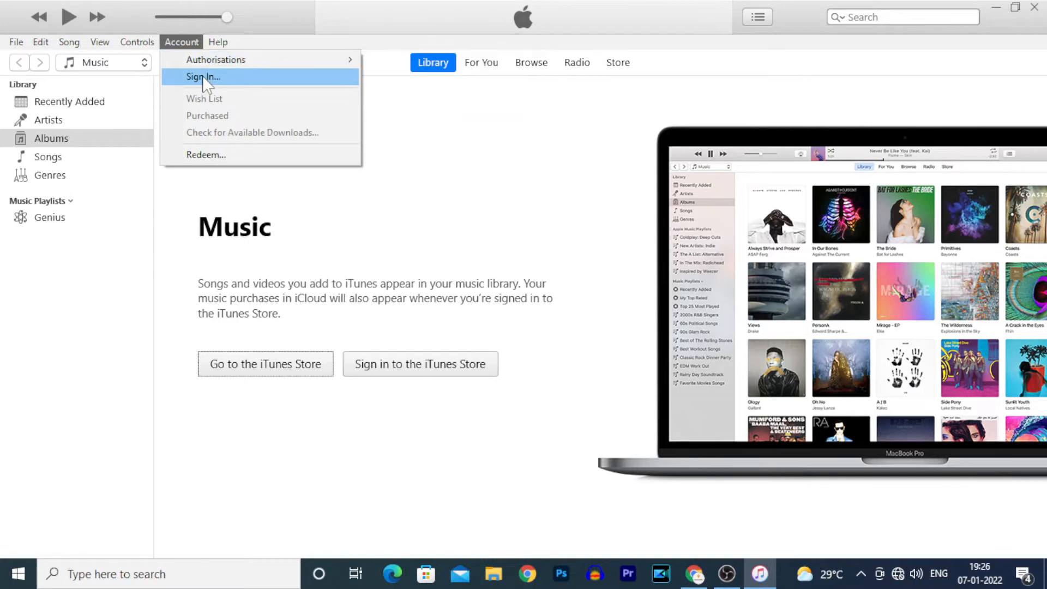
pyautogui.click(203, 76)
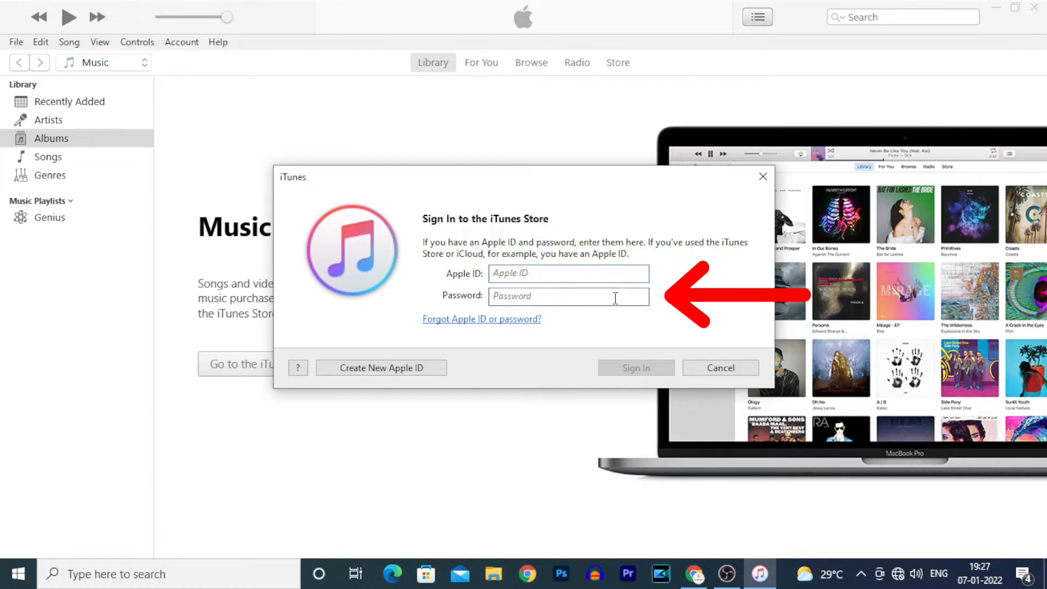
# Enter the Apple ID password and sign in to the iTunes Store
pyautogui.write('password')
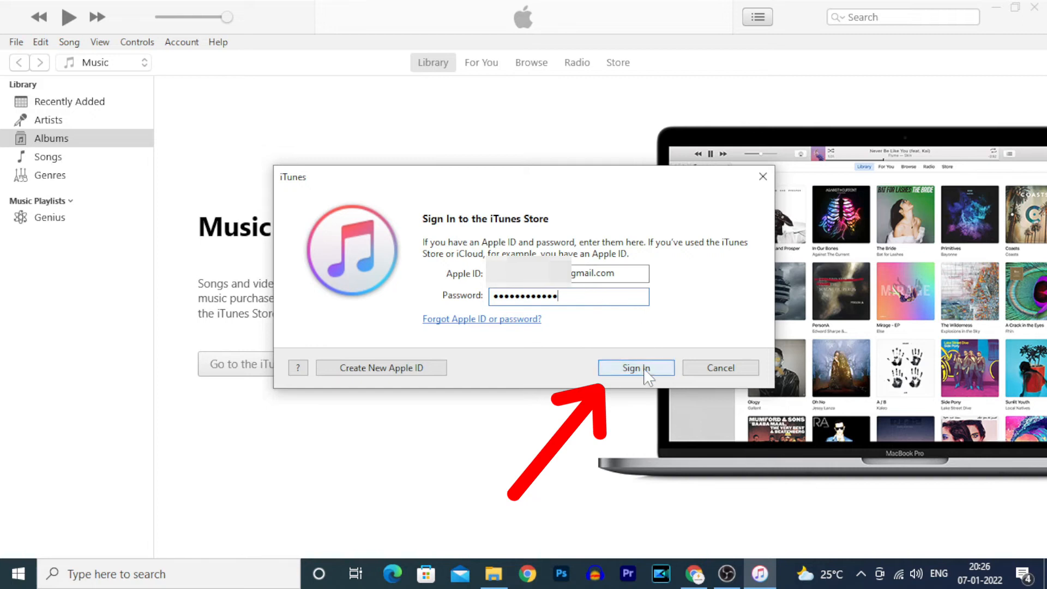
pyautogui.click(634, 367)
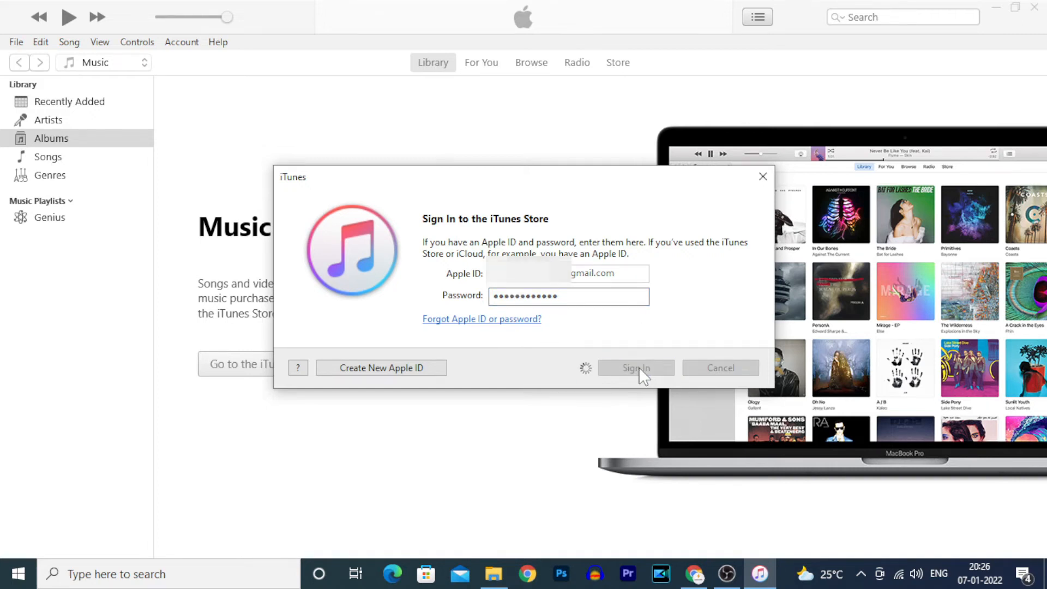
pyautogui.click(634, 367)
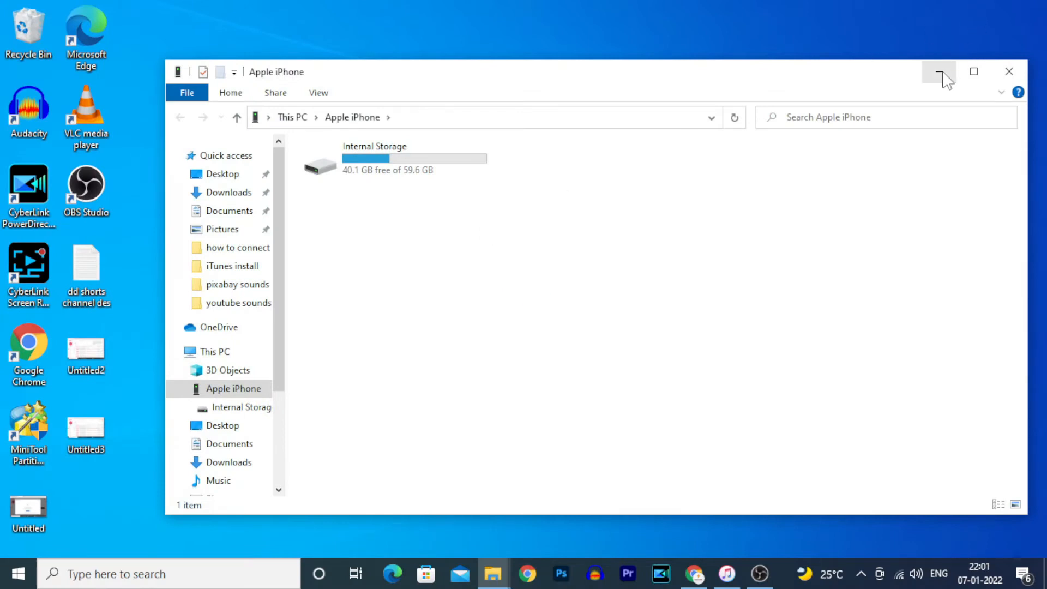
# Minimize the Apple iPhone File Explorer window to reveal the iTunes iPhone summary
pyautogui.click(214, 351)
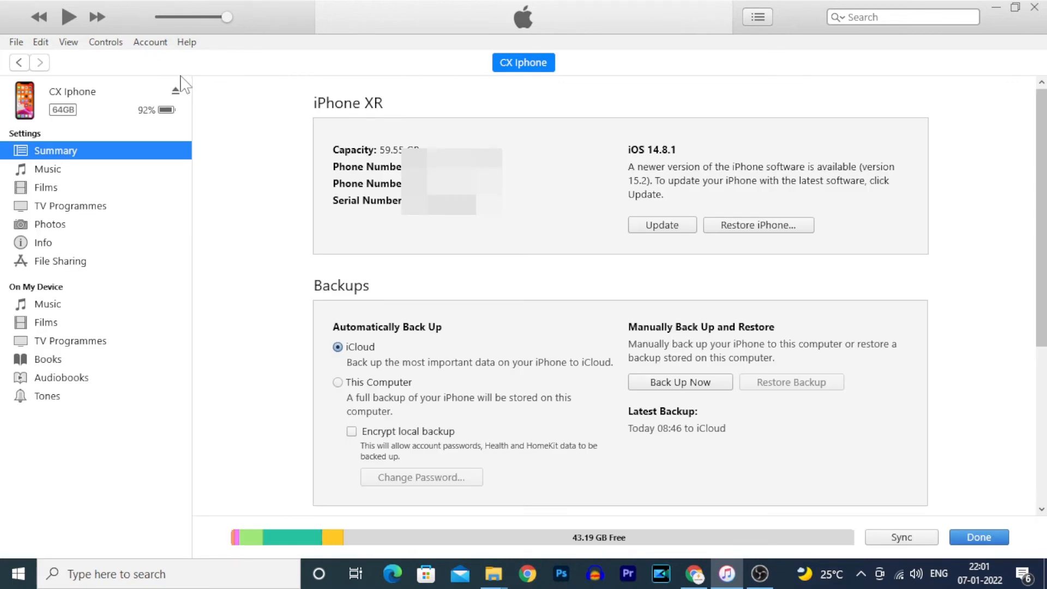
pyautogui.moveTo(367, 168)
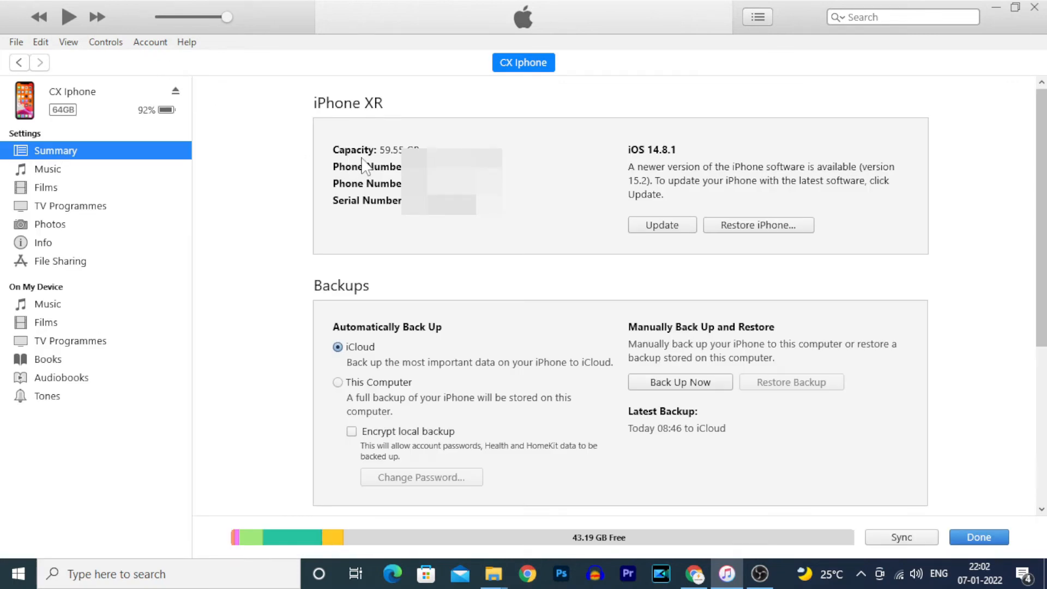
pyautogui.moveTo(397, 100)
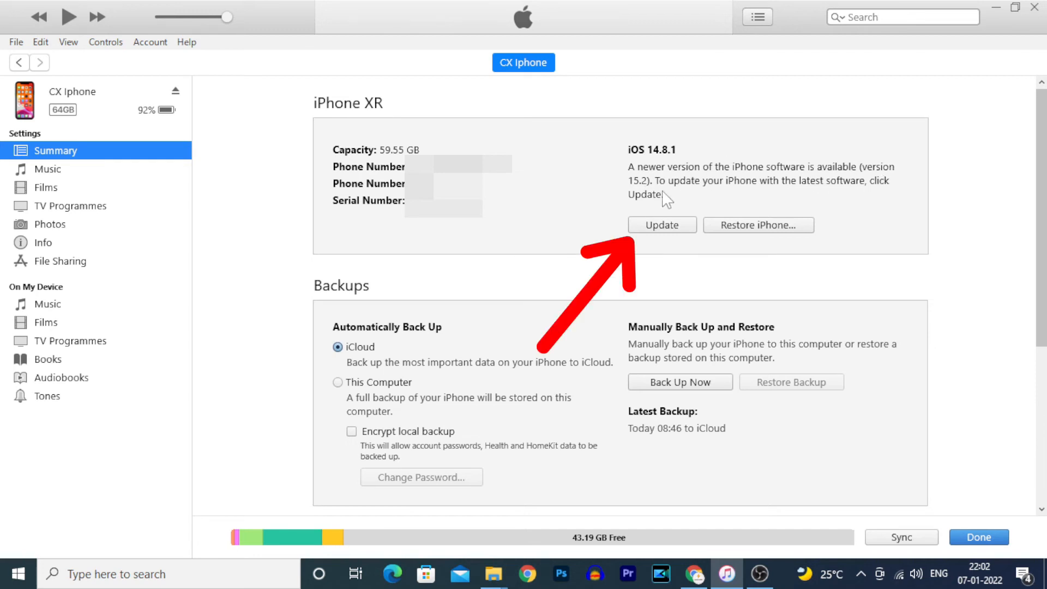
pyautogui.moveTo(770, 246)
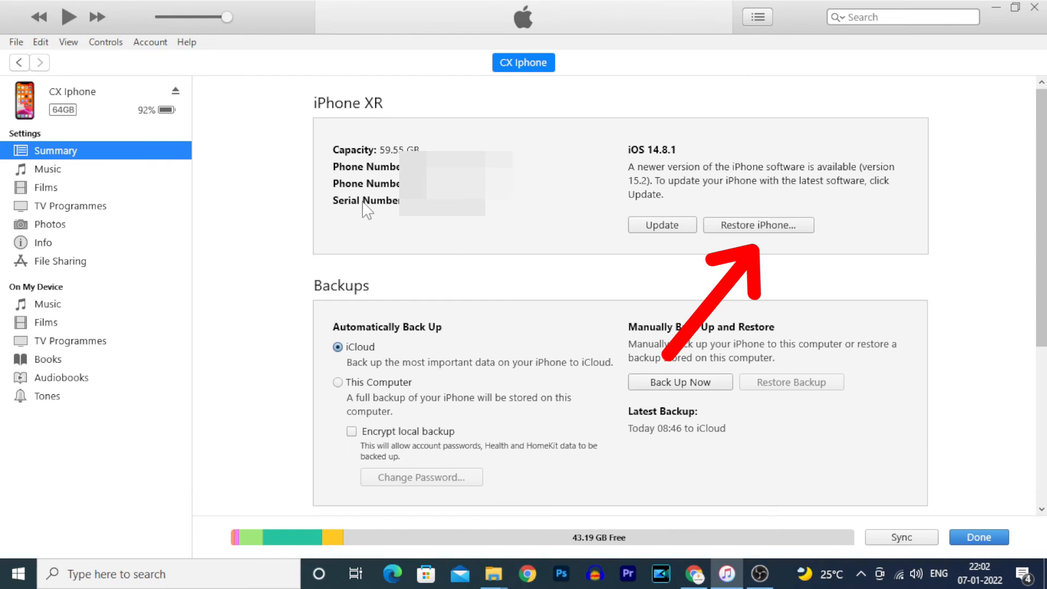
pyautogui.moveTo(366, 370)
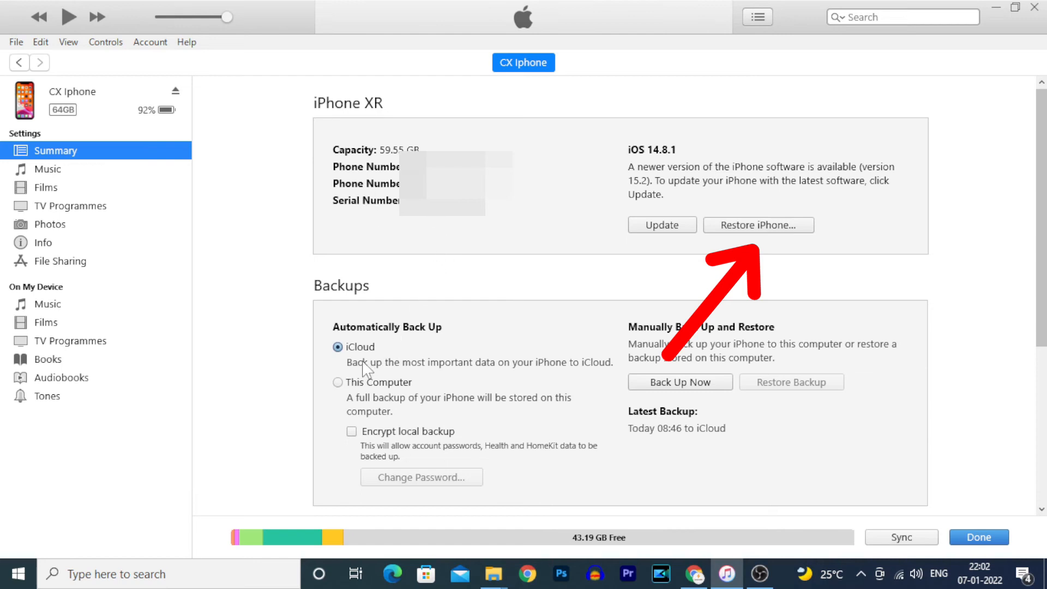
pyautogui.moveTo(433, 411)
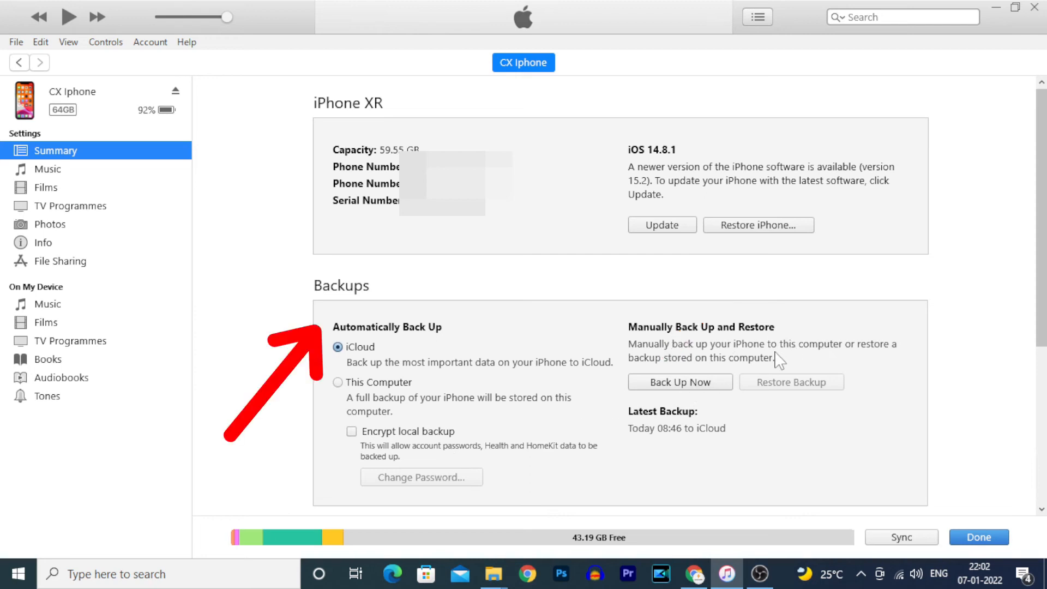
# Review the Summary options, then sign out of the iTunes Store via Account > Sign Out
pyautogui.scroll(-3)
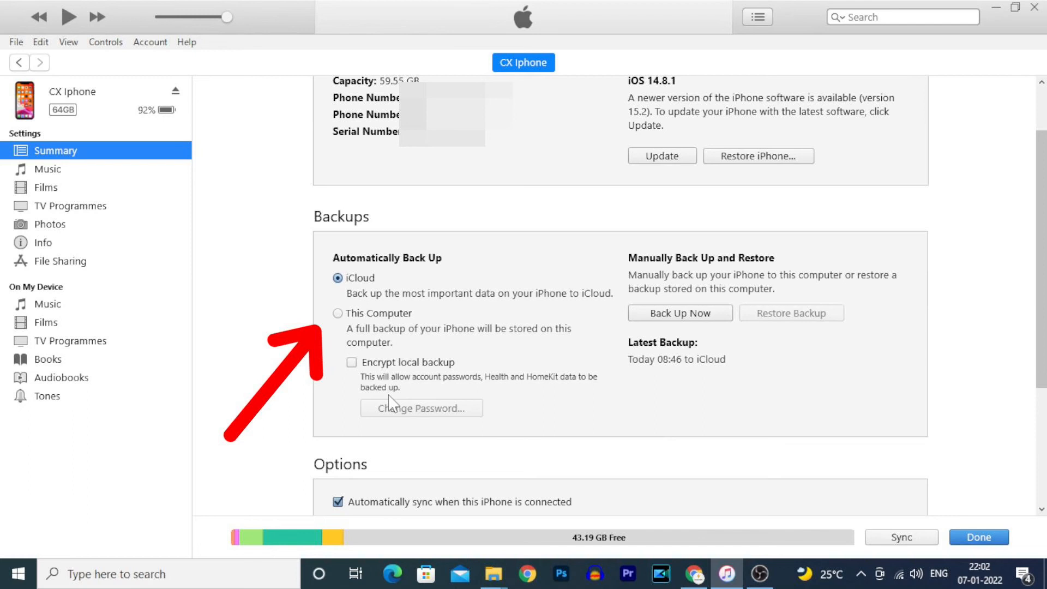
pyautogui.scroll(-3)
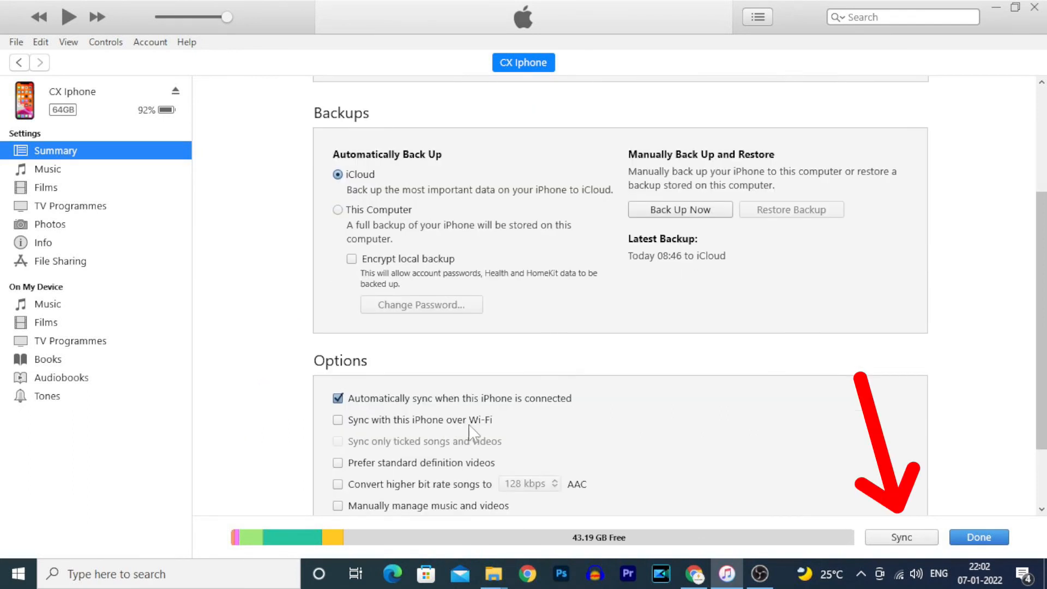
pyautogui.scroll(-3)
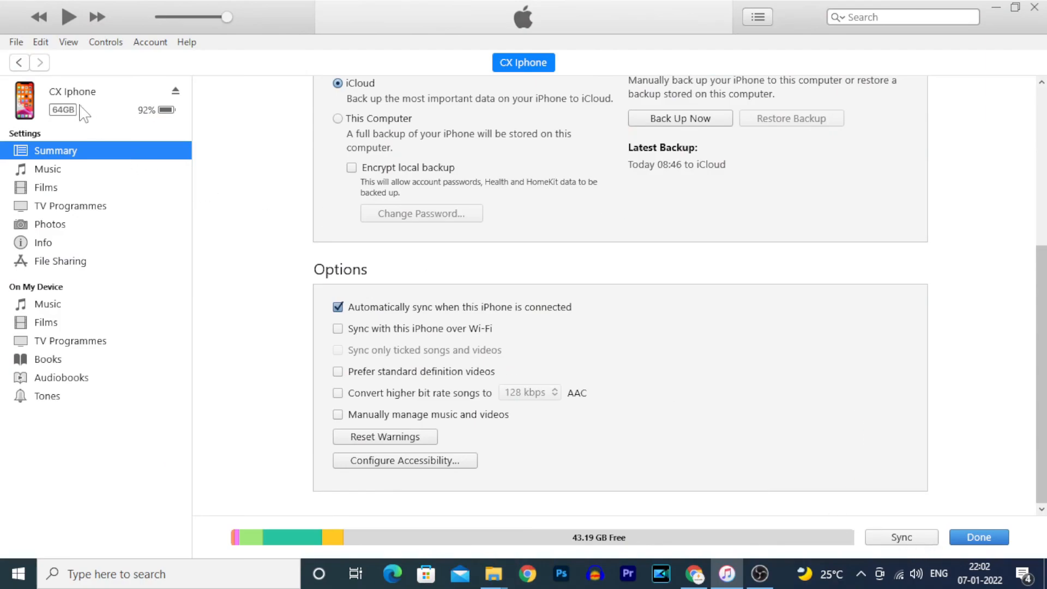
pyautogui.moveTo(172, 112)
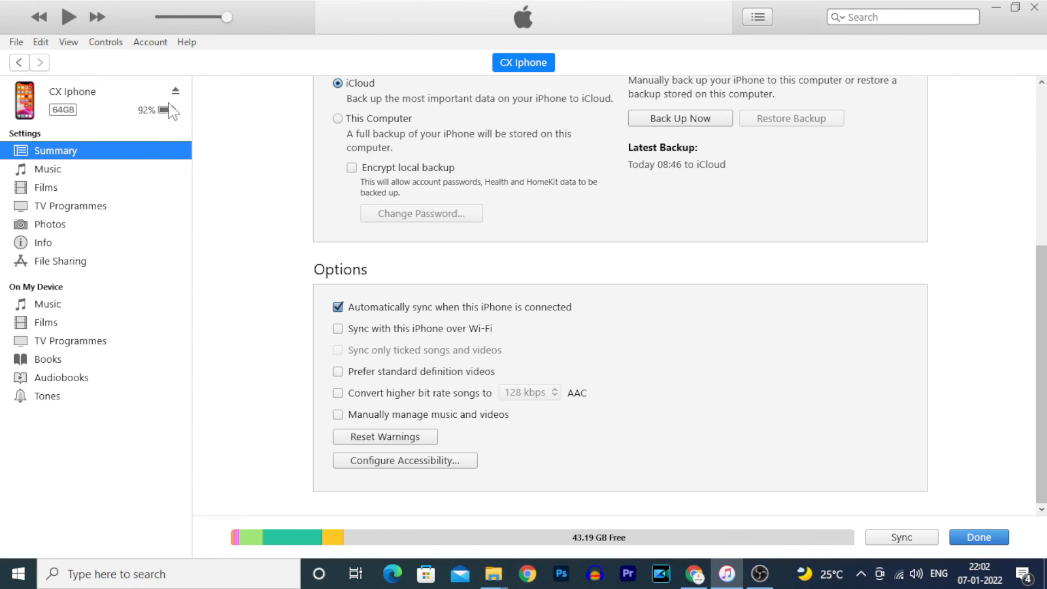
pyautogui.click(180, 41)
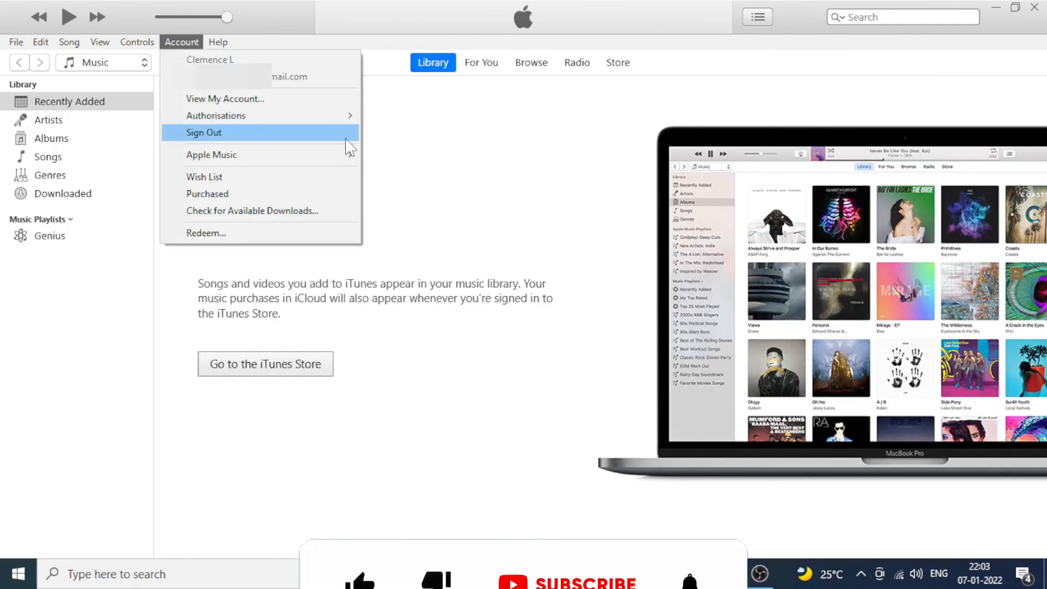
pyautogui.click(203, 132)
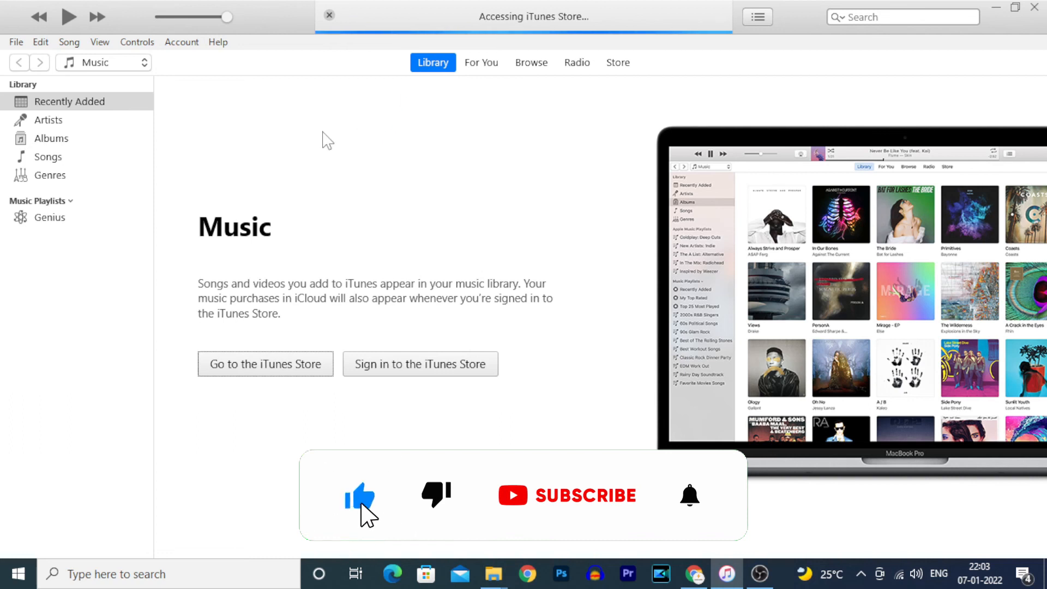